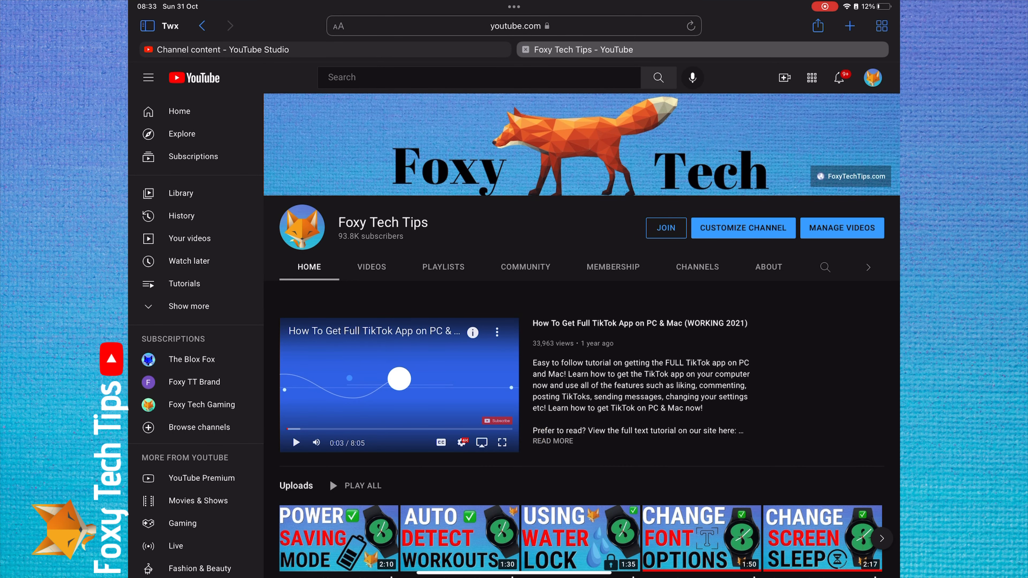
Step: Browse further down the Foxy Tech Tips YouTube channel page before leaving for the home screen
scroll(down, 3)
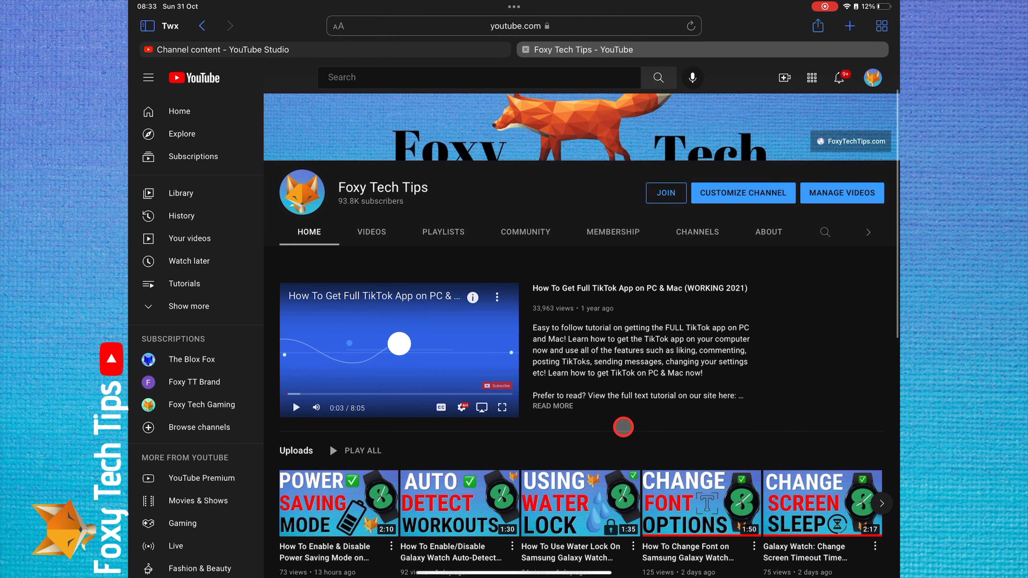
scroll(down, 3)
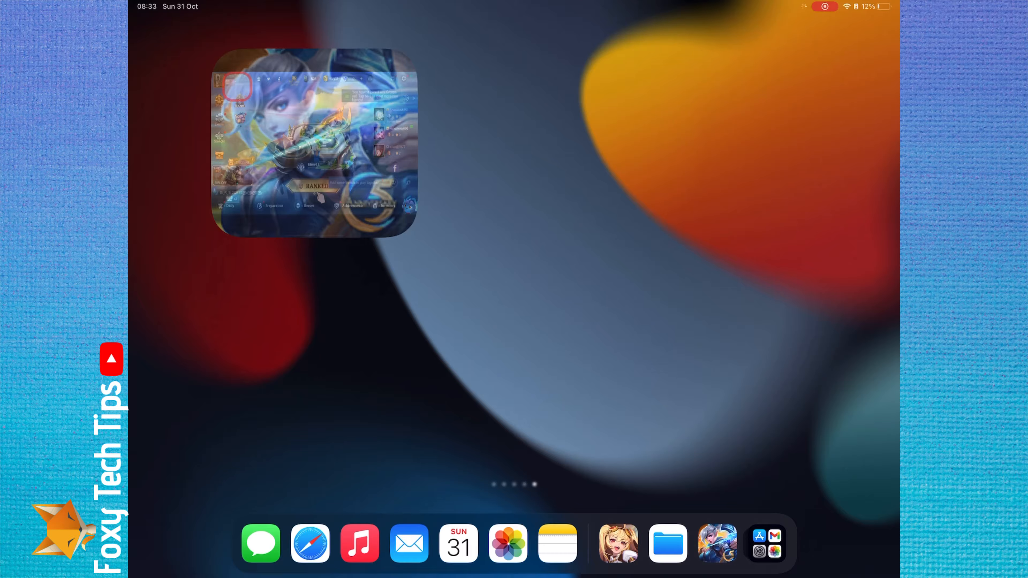
Step: Launch Mobile Legends and reach the account settings through the player profile
click(317, 146)
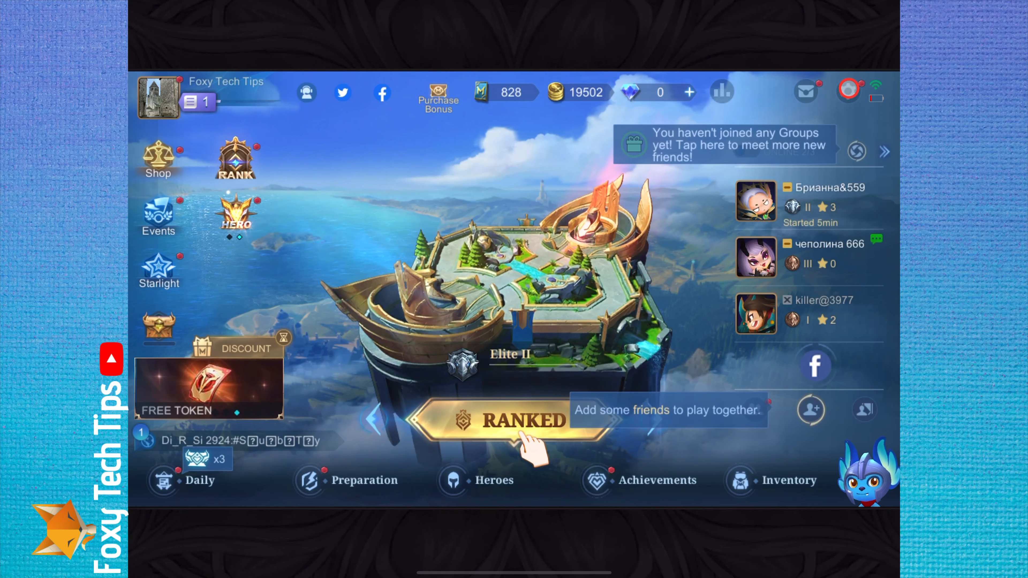
click(158, 97)
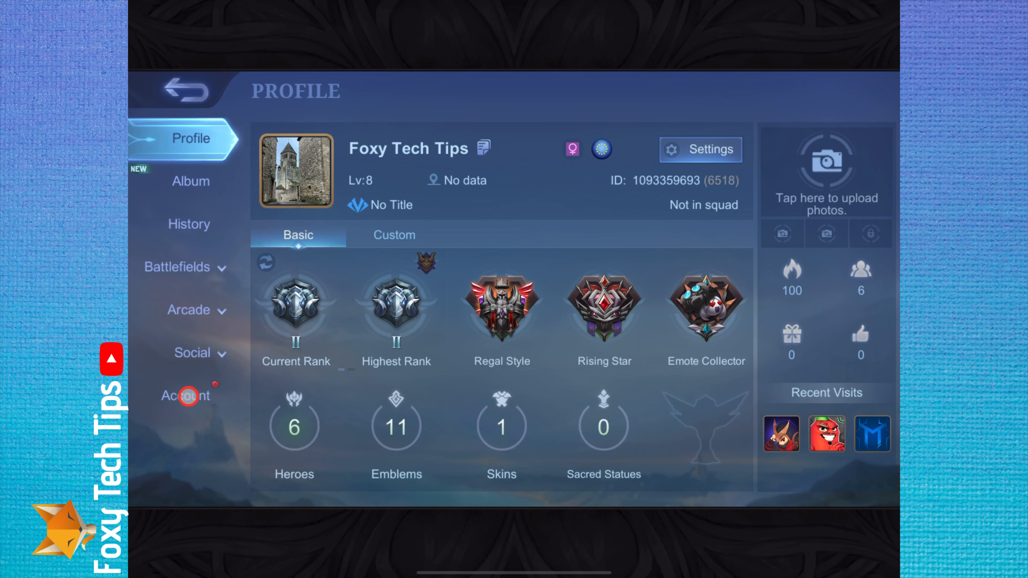
click(186, 395)
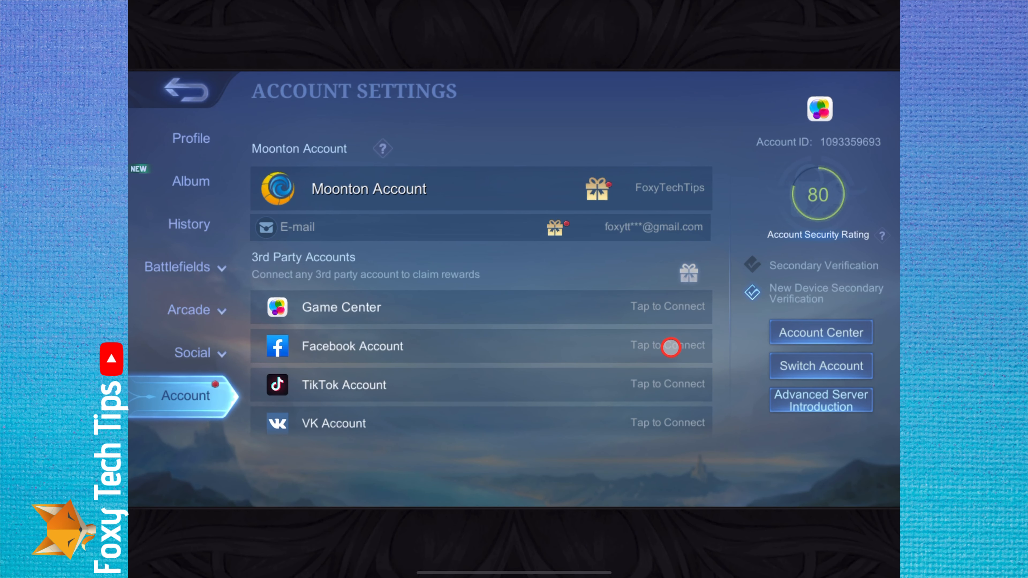
Step: Start connecting the Facebook account with the 'Connect Account Only' option and confirm with Okay
click(668, 346)
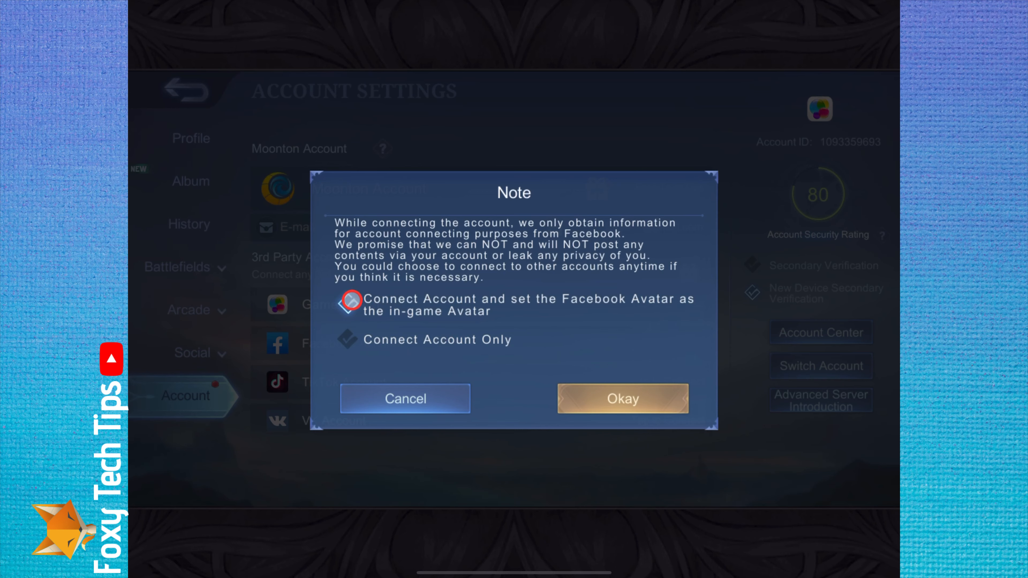
click(351, 341)
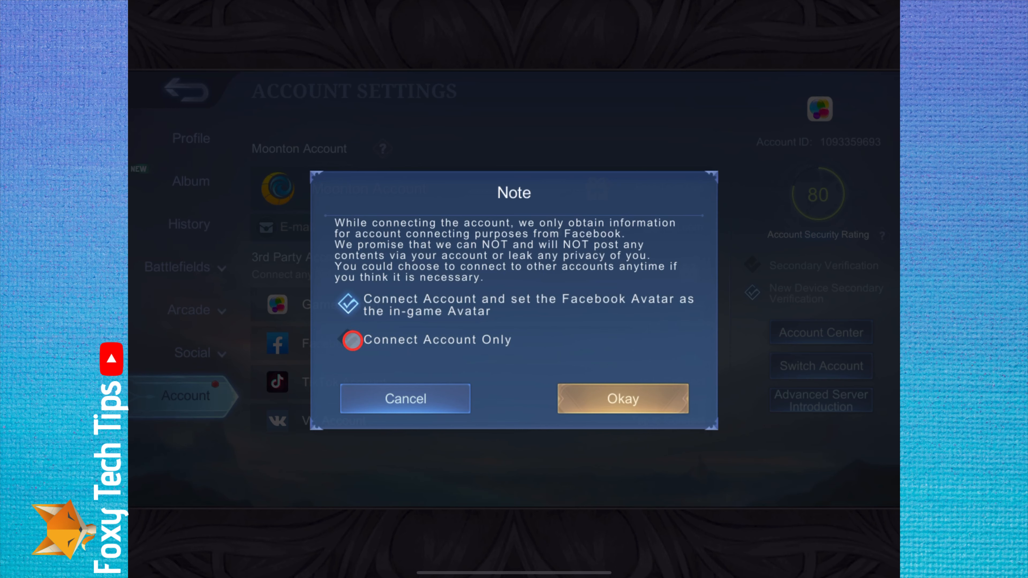
click(349, 339)
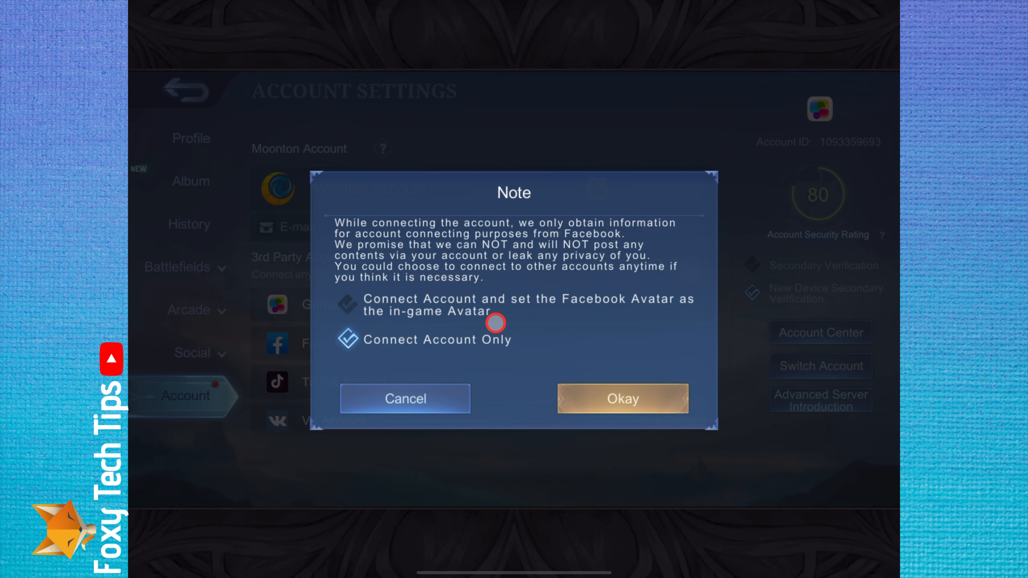
click(621, 398)
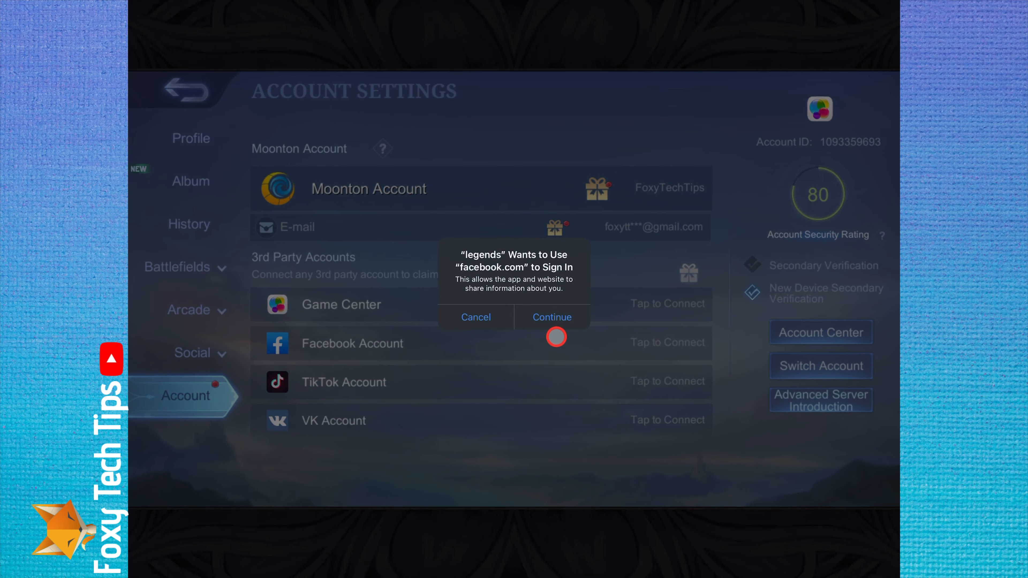
Step: Allow facebook.com sign-in, accept cookies, skip saving the password and continue as the Facebook account
click(552, 317)
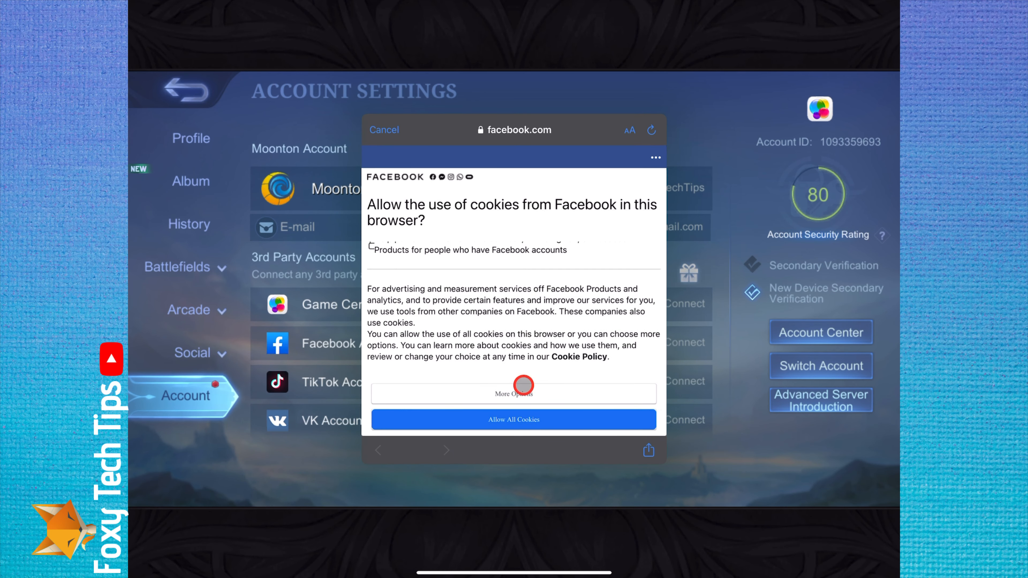
click(513, 420)
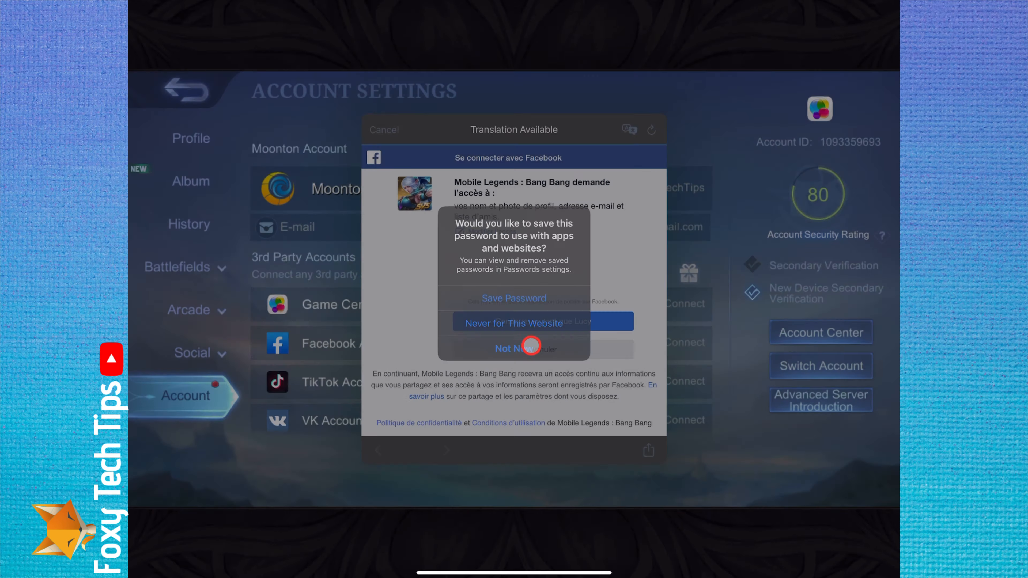
click(522, 348)
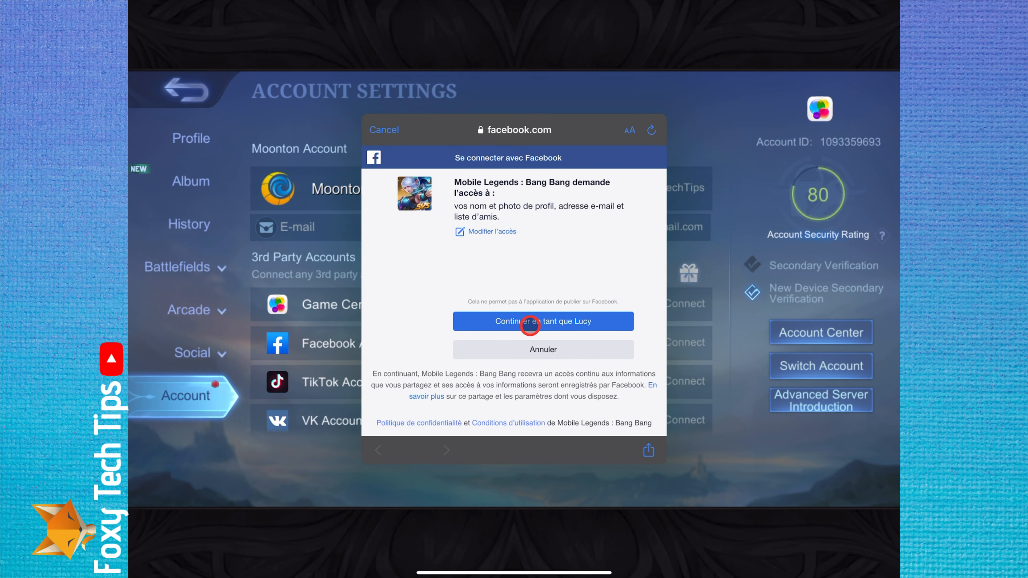
click(542, 321)
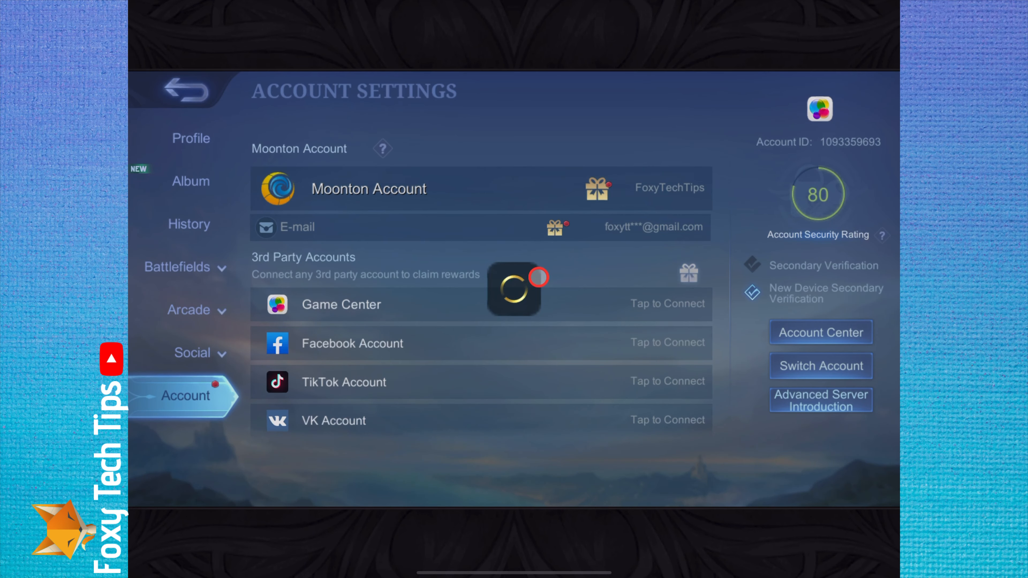
Step: Agree to sharing profile information and reconfirm continuing with the previously connected Facebook account
click(352, 342)
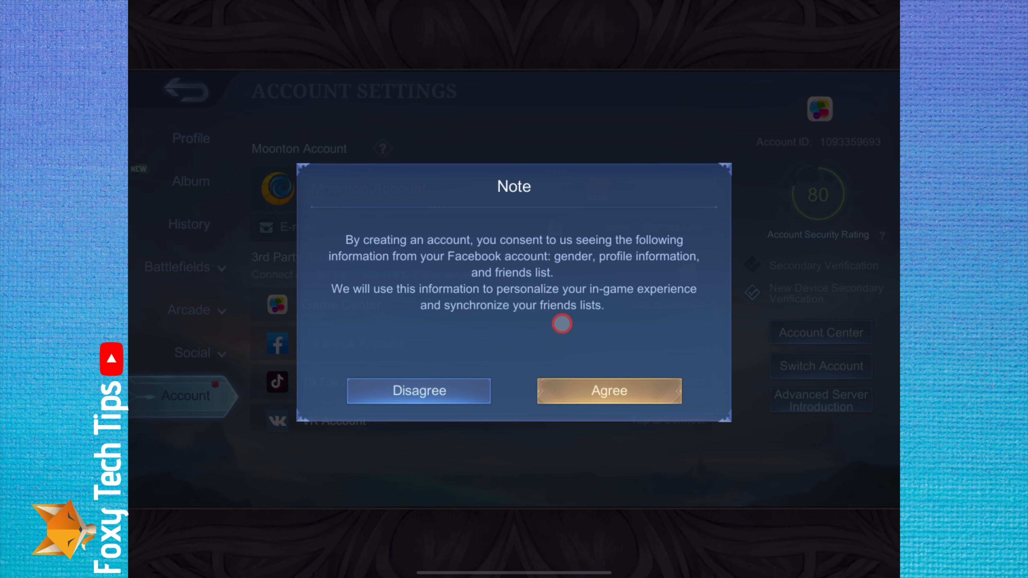
click(607, 391)
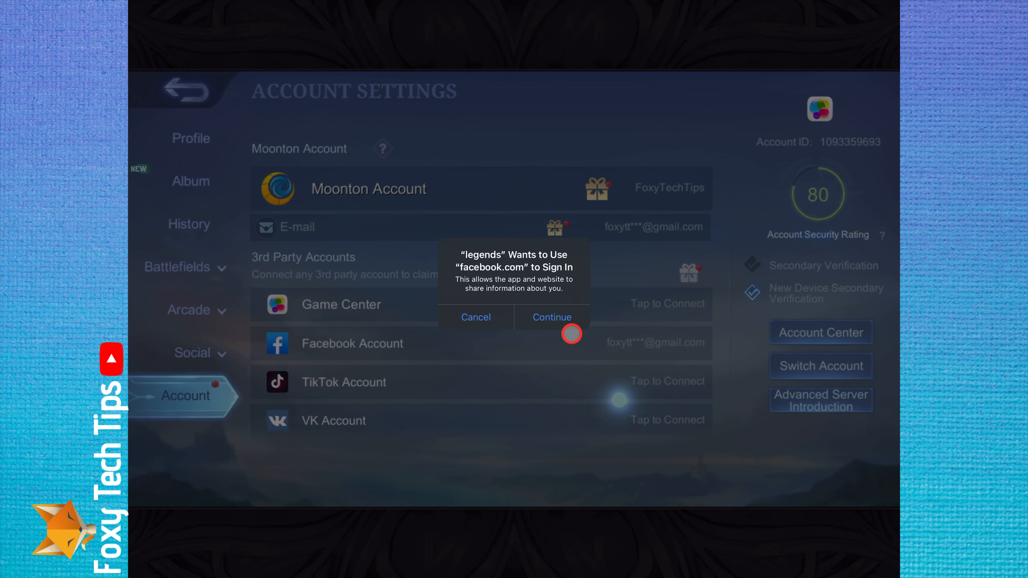
click(551, 317)
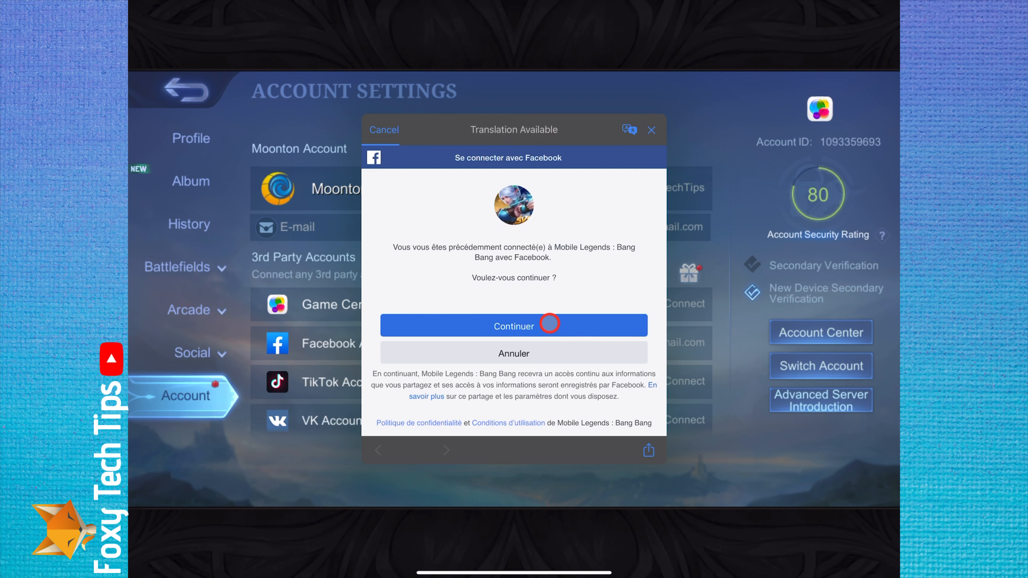
click(514, 325)
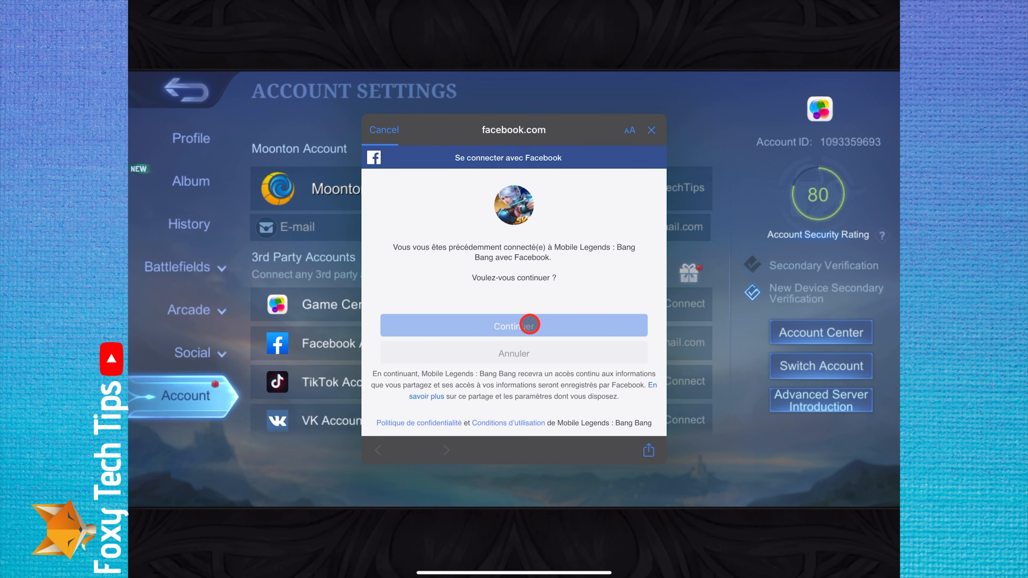
click(513, 324)
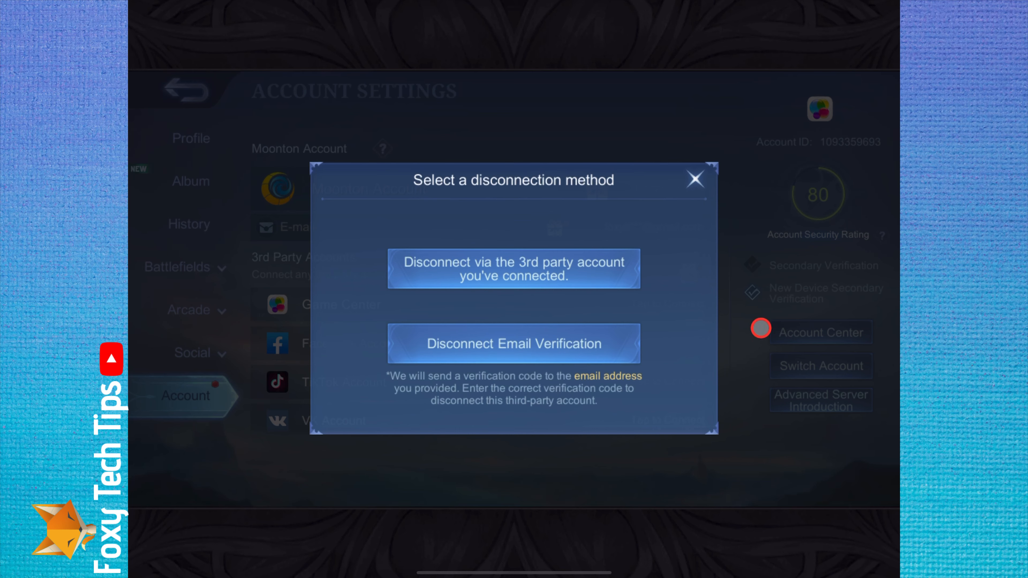
mouse_move(753, 248)
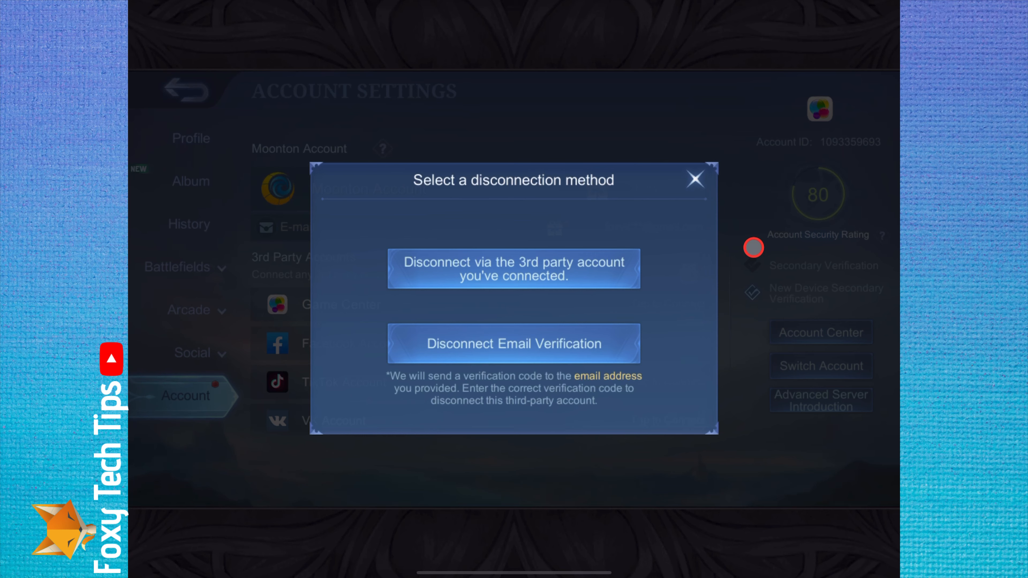
mouse_move(739, 182)
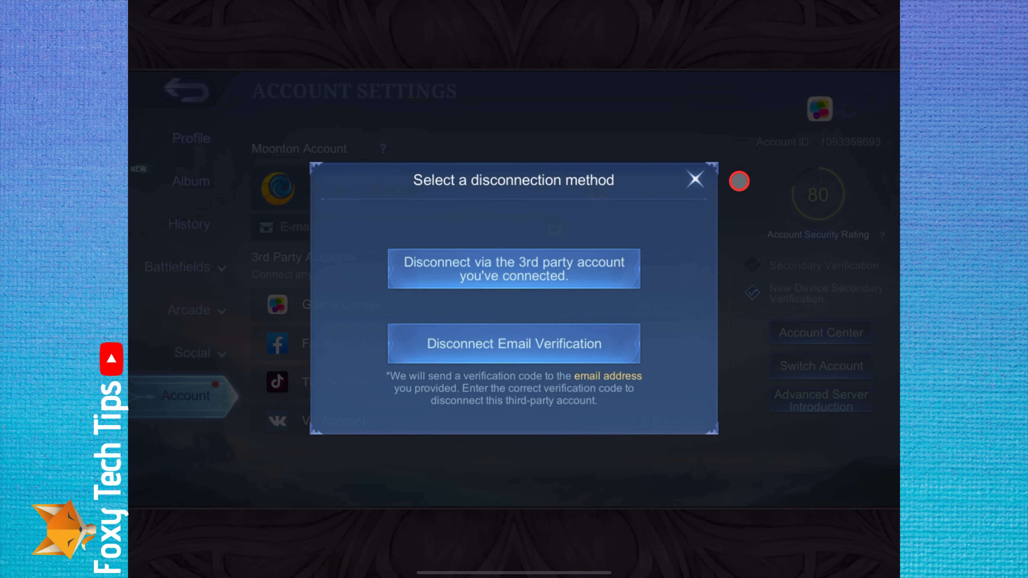